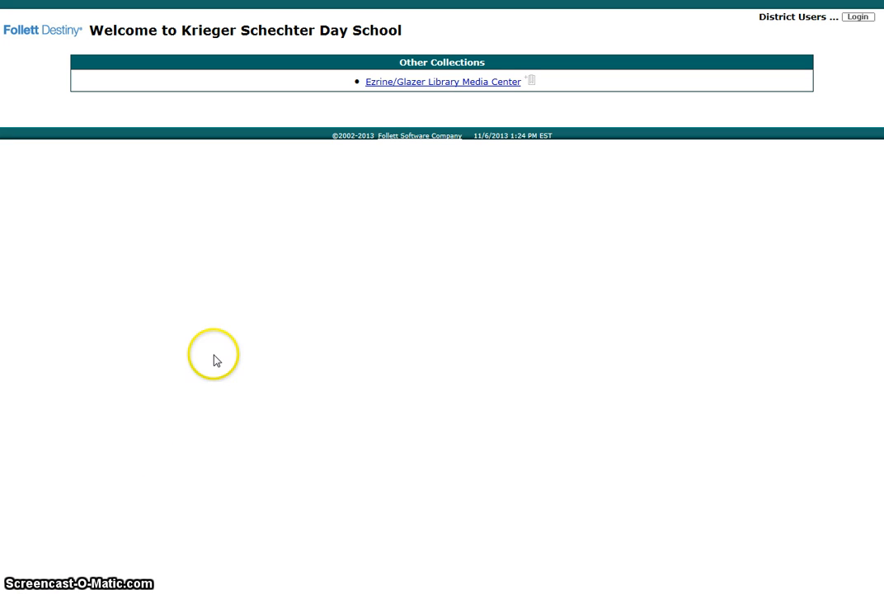
{"action": "mouse_move", "coordinate": [462, 92]}
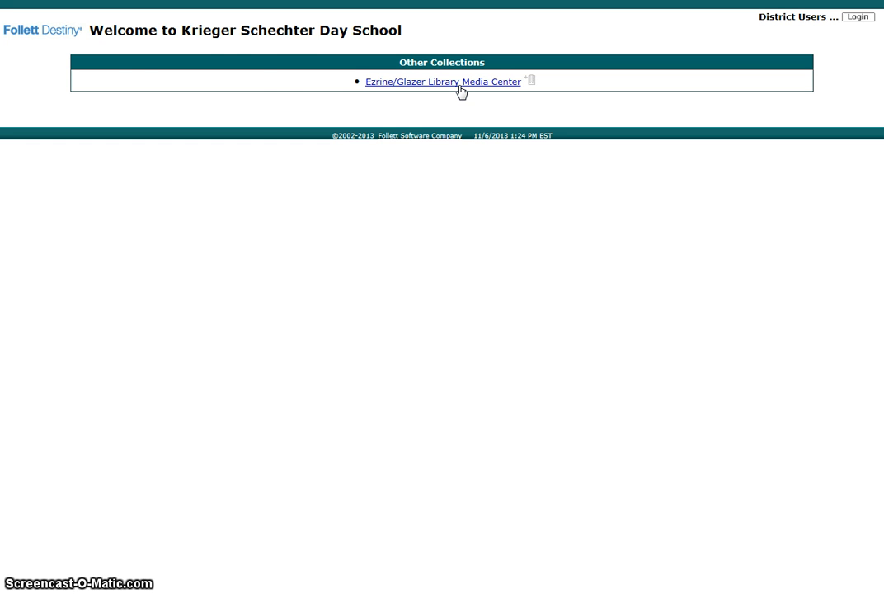
{"action": "mouse_move", "coordinate": [47, 49]}
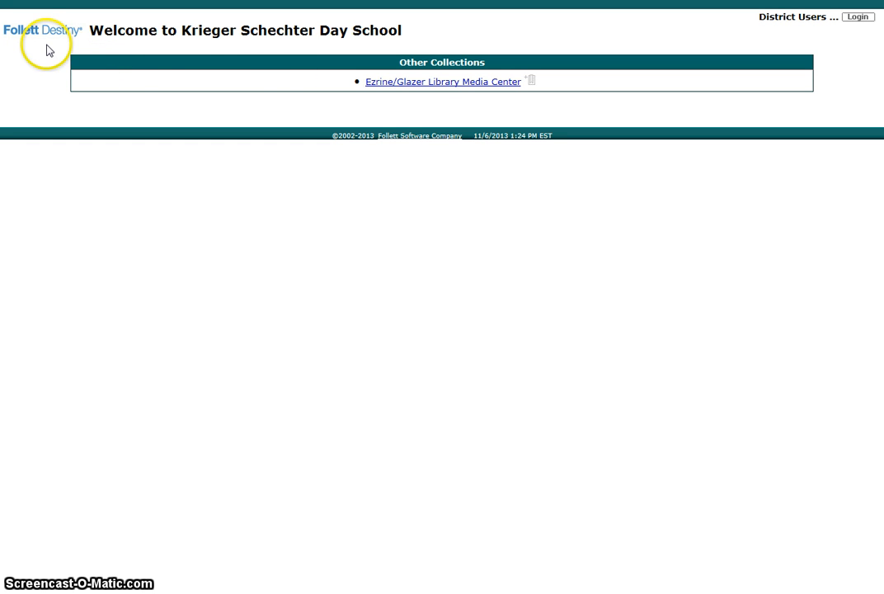
{"action": "mouse_move", "coordinate": [47, 42]}
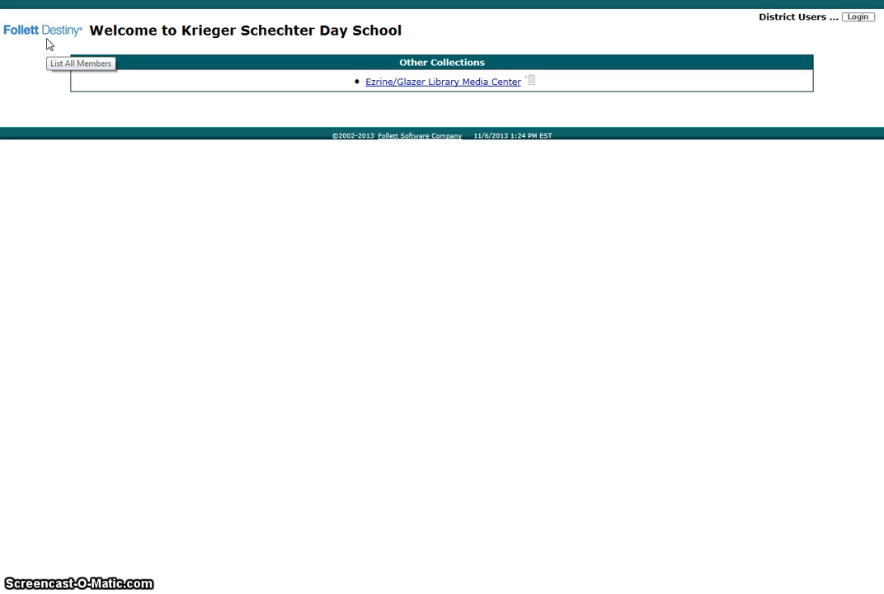
{"action": "mouse_move", "coordinate": [46, 43]}
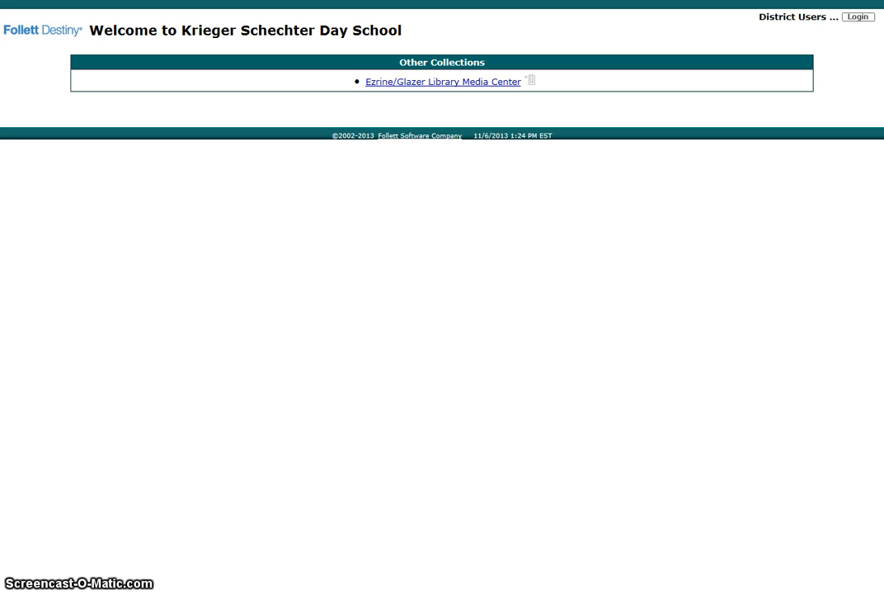
Step: Navigate the school site's Academics menu to the Library & Media Center page
{"action": "left_click", "coordinate": [442, 81]}
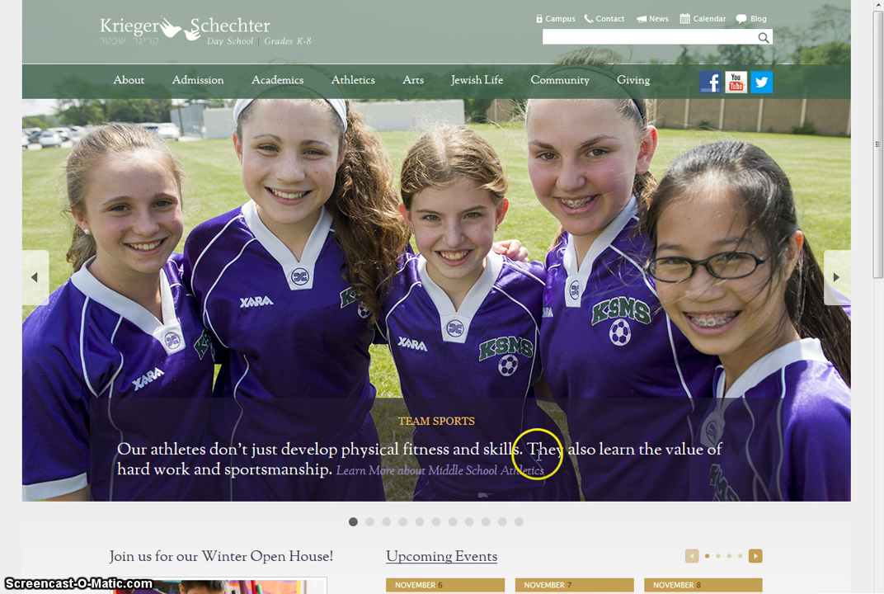
{"action": "left_click", "coordinate": [277, 79]}
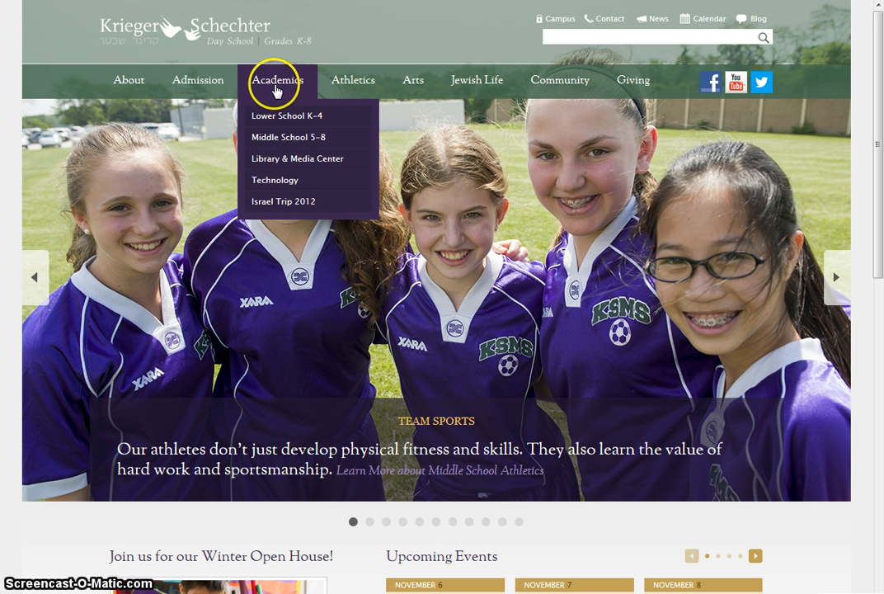
{"action": "mouse_move", "coordinate": [274, 159]}
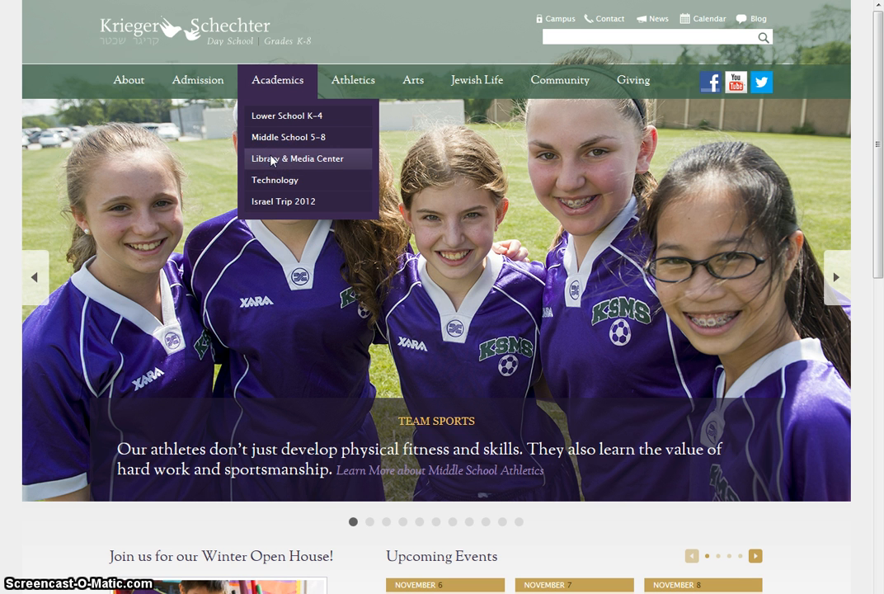
{"action": "left_click", "coordinate": [297, 158]}
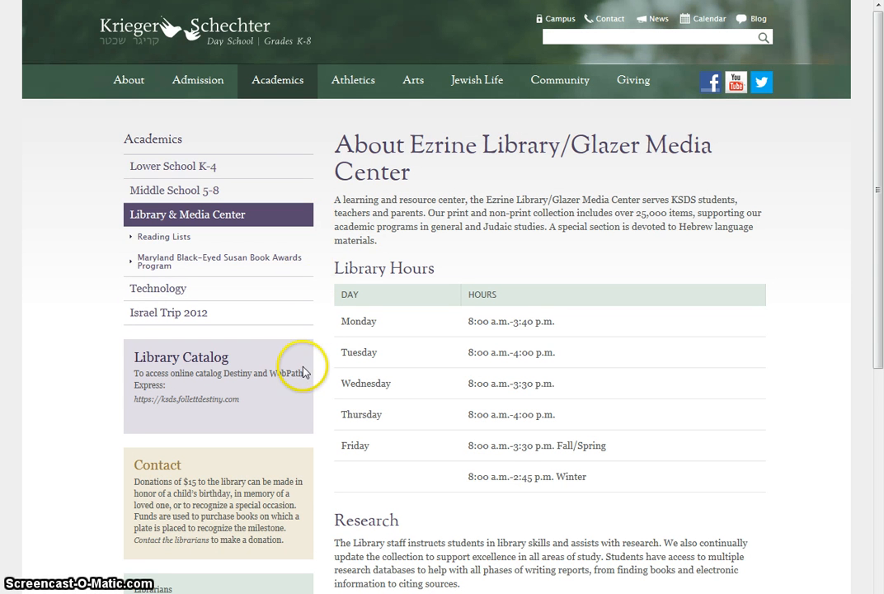
{"action": "mouse_move", "coordinate": [253, 419]}
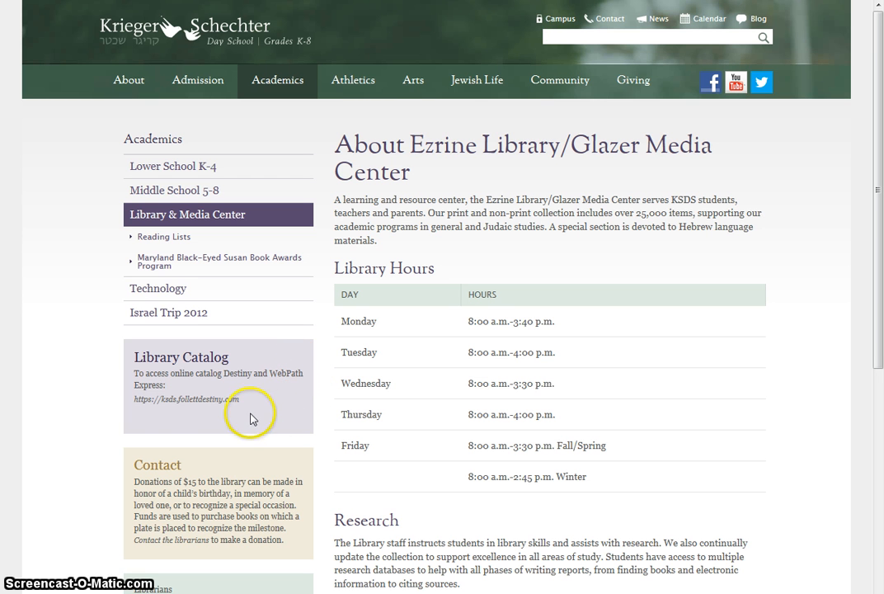
{"action": "mouse_move", "coordinate": [178, 422]}
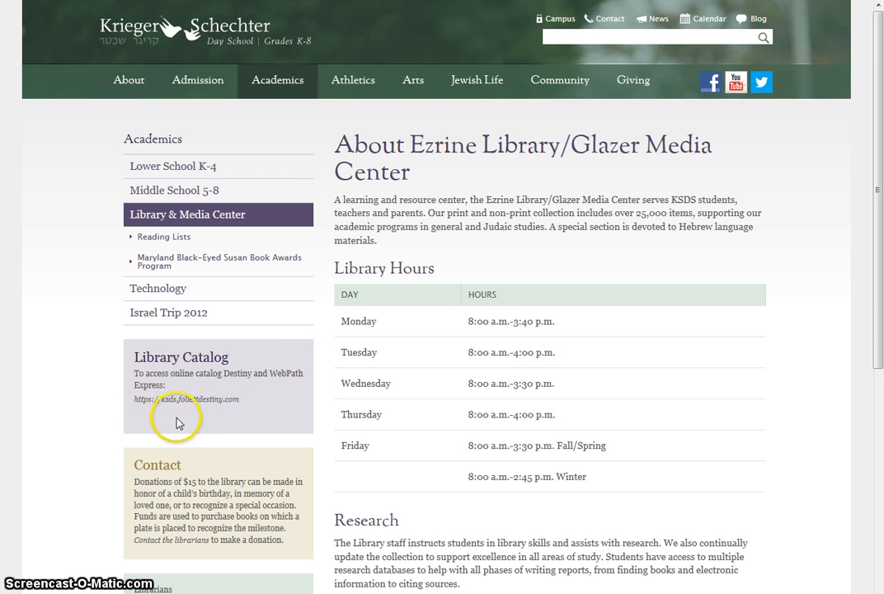
Step: Enter the Destiny catalog and choose the Ezrine/Glazer Library Media Center collection
{"action": "left_click", "coordinate": [185, 399]}
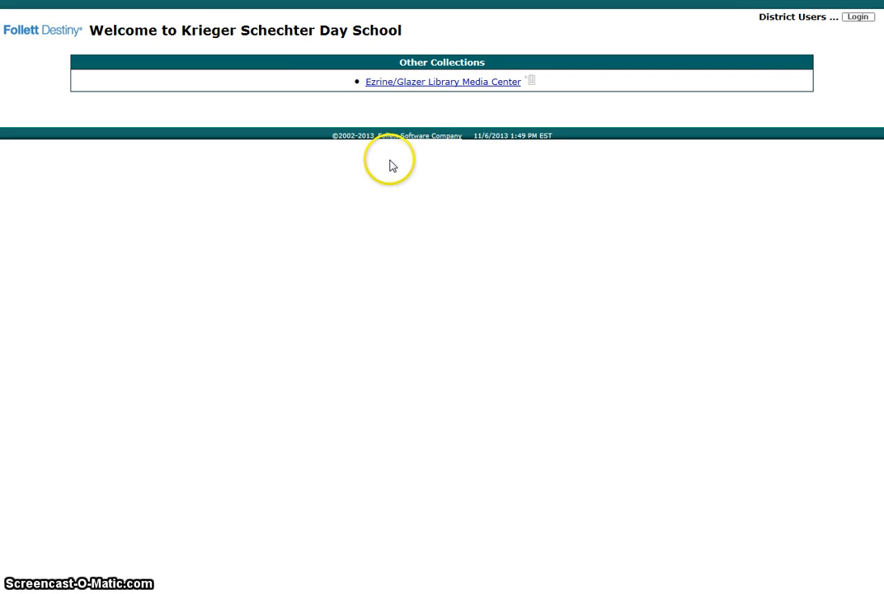
{"action": "mouse_move", "coordinate": [435, 100]}
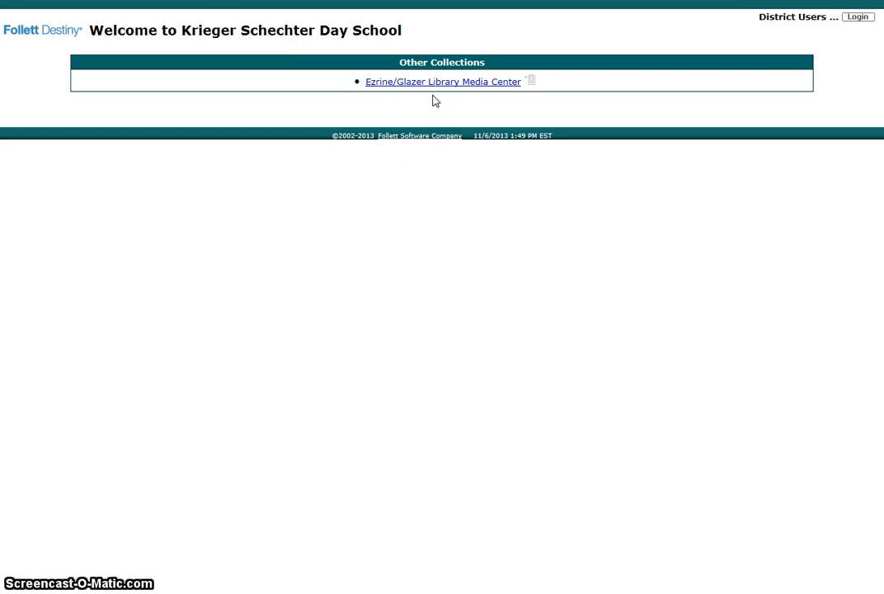
{"action": "left_click", "coordinate": [440, 89]}
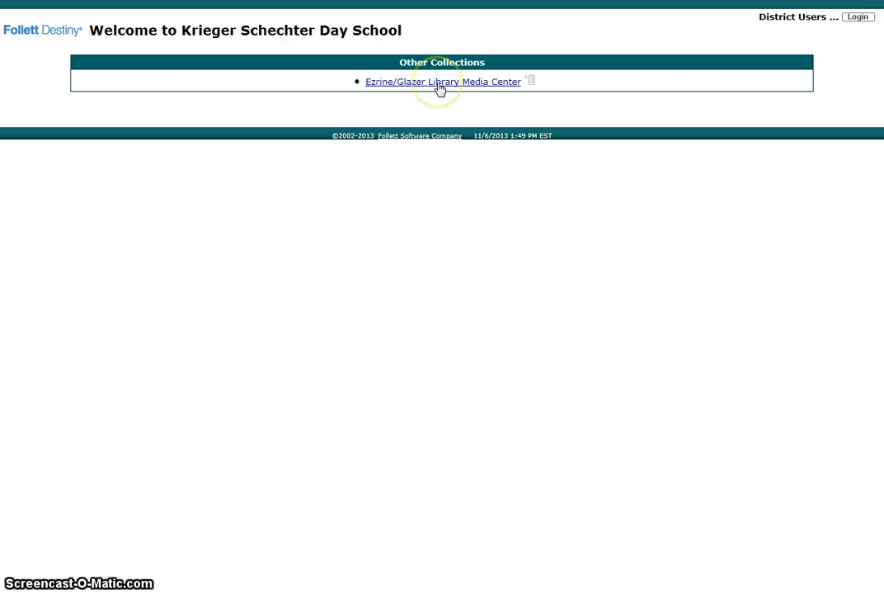
{"action": "left_click", "coordinate": [442, 81]}
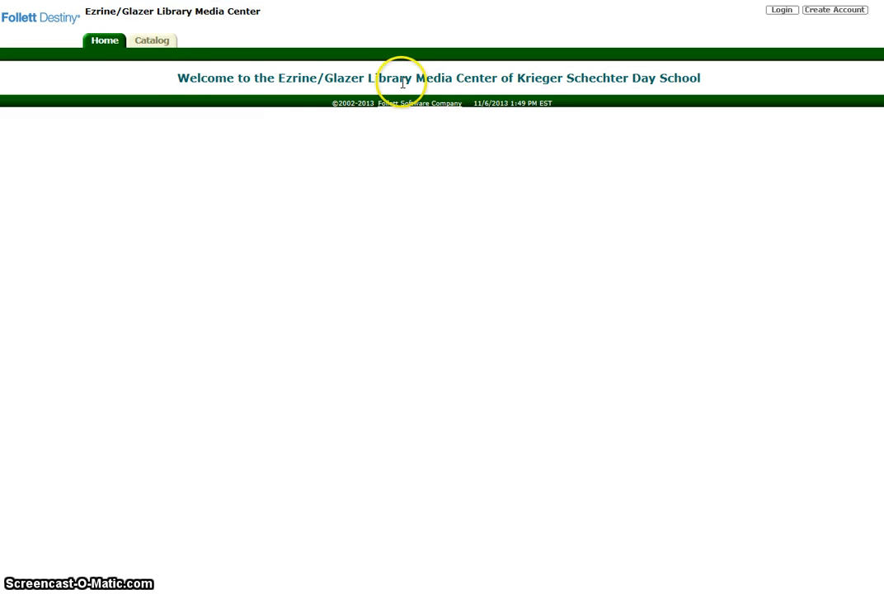
Step: Go to the Catalog search and enter 'hamster' in the Find box
{"action": "left_click", "coordinate": [152, 40]}
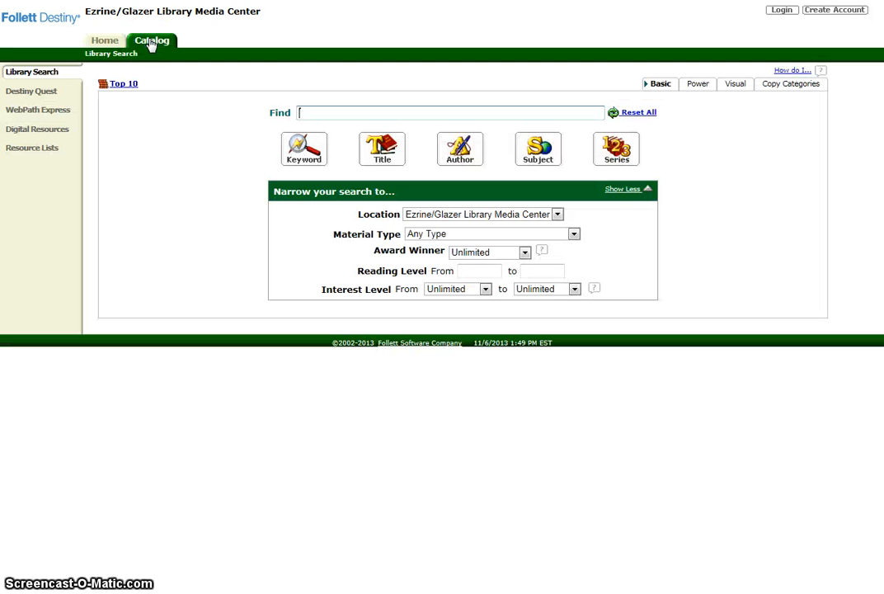
{"action": "mouse_move", "coordinate": [147, 189]}
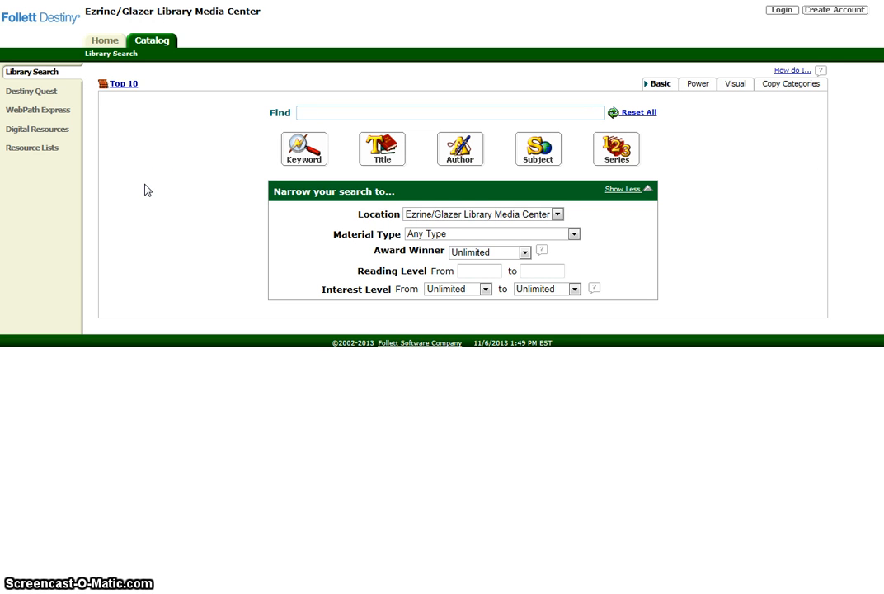
{"action": "mouse_move", "coordinate": [304, 148]}
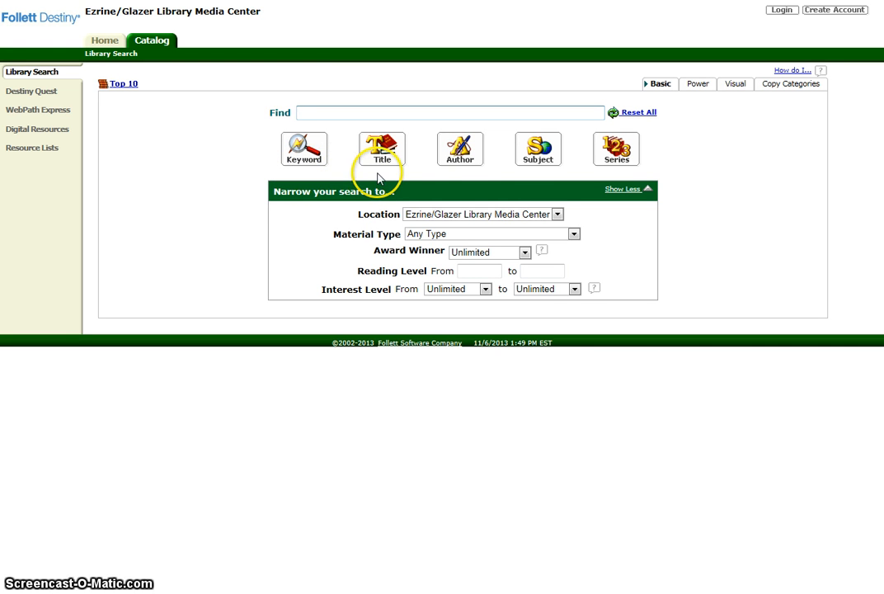
{"action": "mouse_move", "coordinate": [537, 173]}
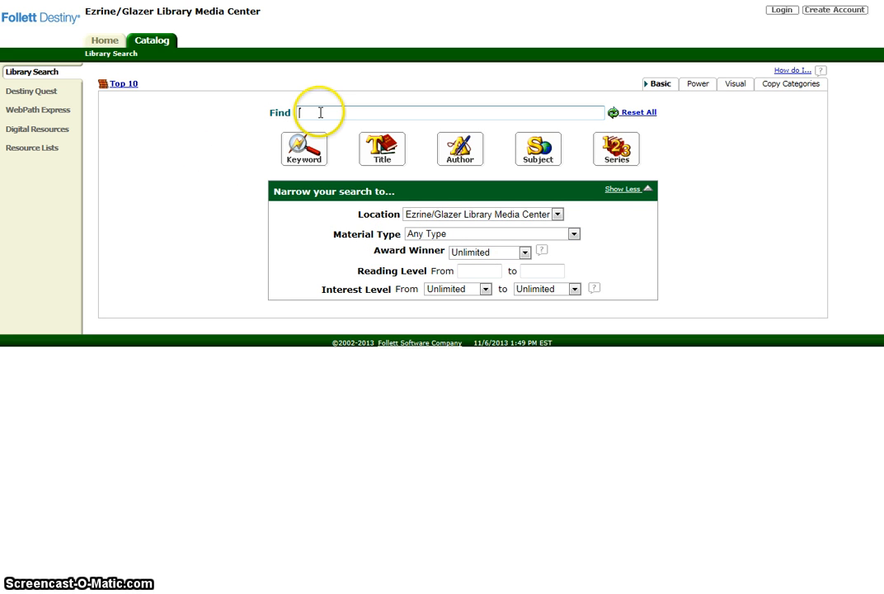
{"action": "type", "text": "h"}
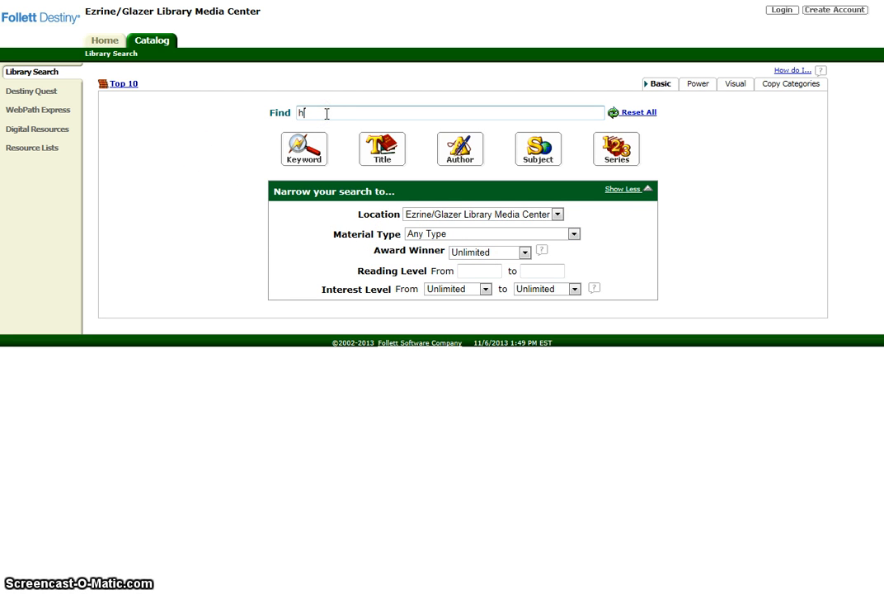
{"action": "type", "text": "amster"}
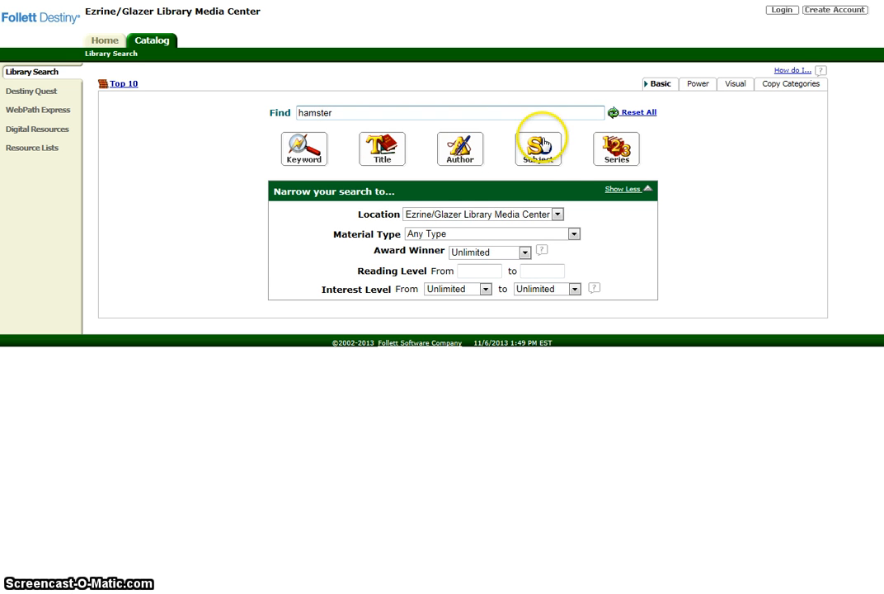
{"action": "mouse_move", "coordinate": [538, 149]}
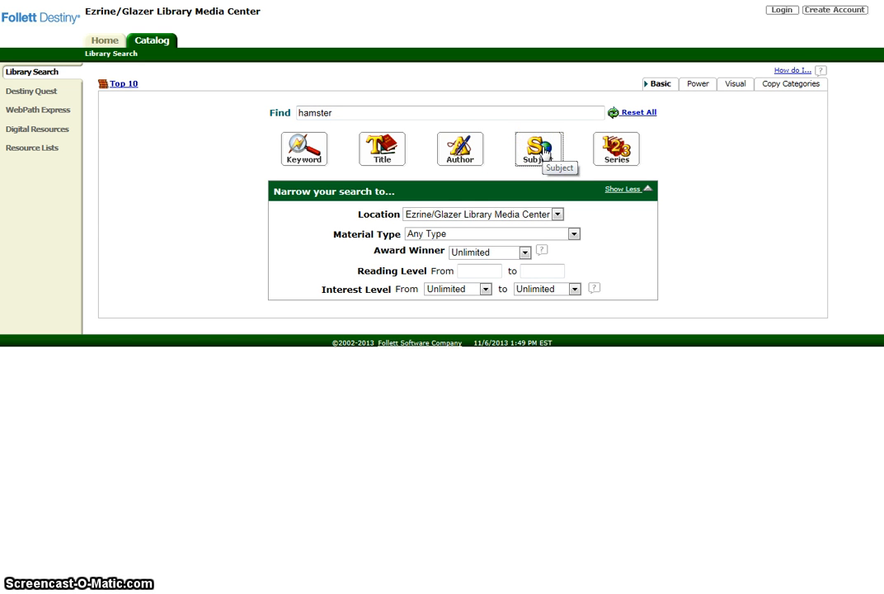
{"action": "left_click", "coordinate": [533, 149]}
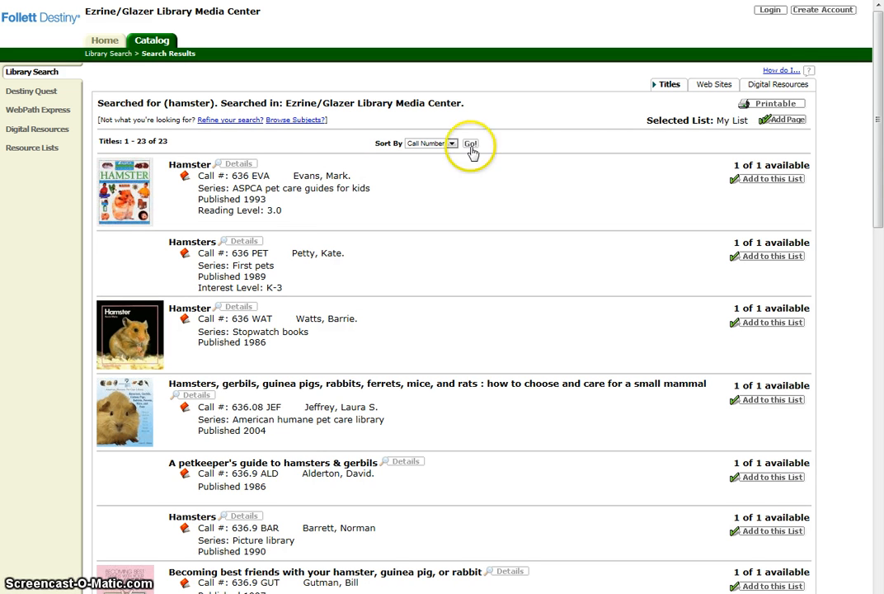
{"action": "mouse_move", "coordinate": [178, 145]}
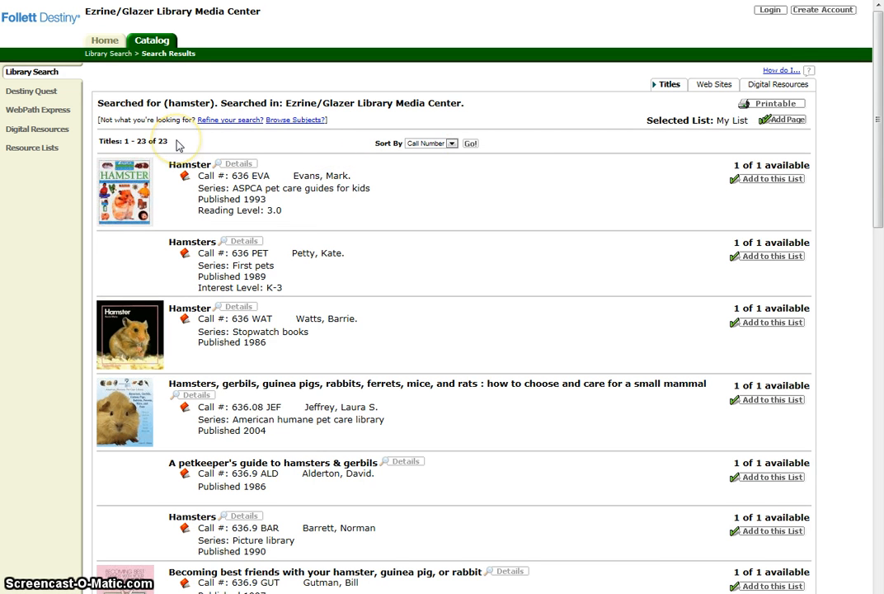
{"action": "mouse_move", "coordinate": [274, 185]}
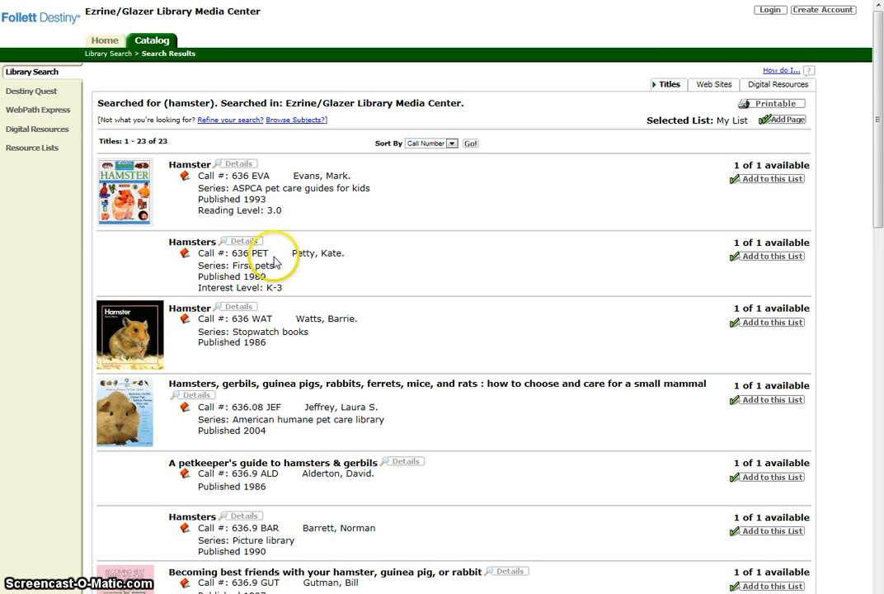
{"action": "mouse_move", "coordinate": [878, 213]}
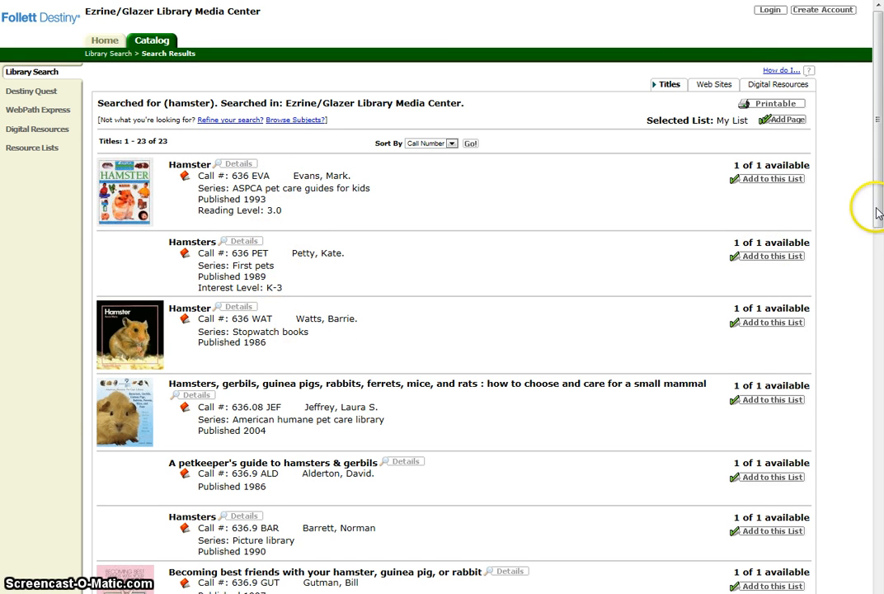
{"action": "scroll", "scroll_direction": "down", "scroll_amount": 3}
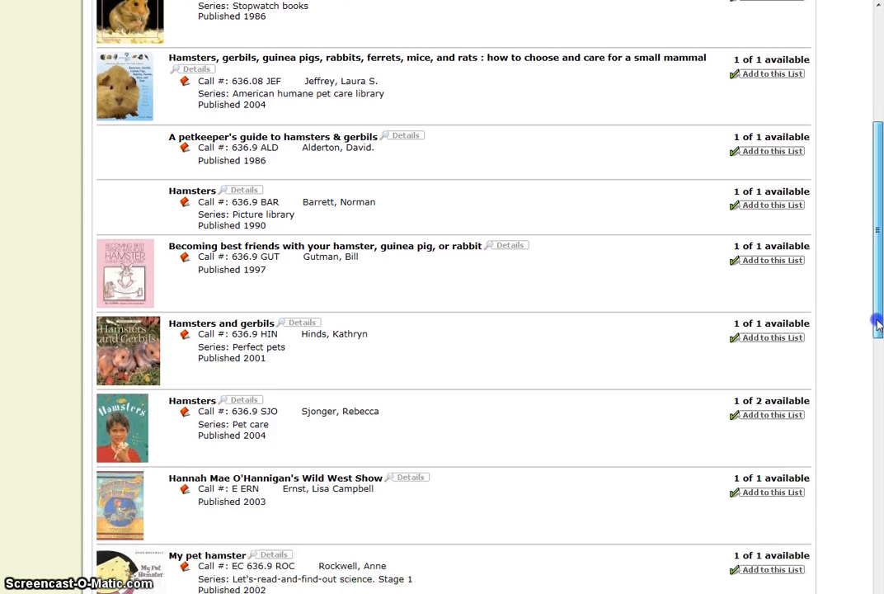
{"action": "scroll", "scroll_direction": "down", "scroll_amount": 3}
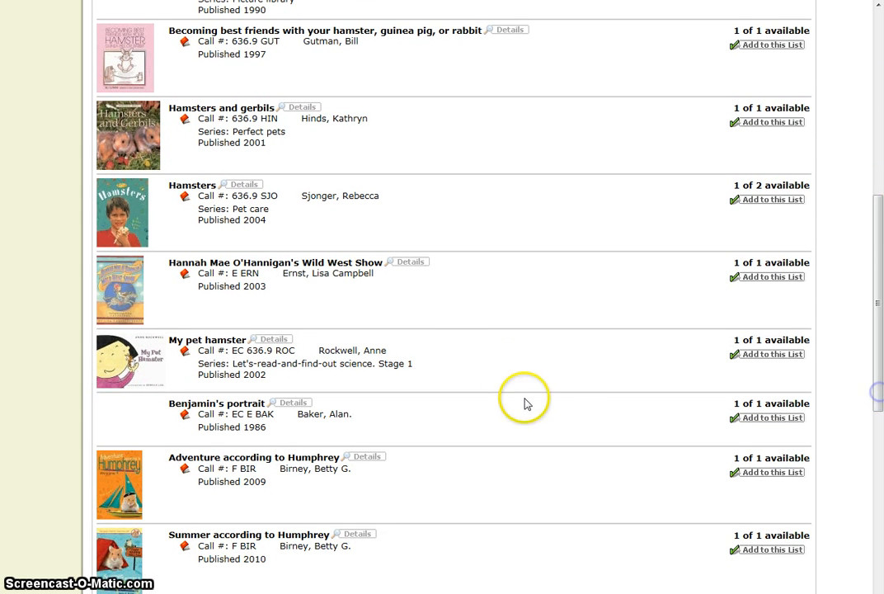
{"action": "mouse_move", "coordinate": [449, 420]}
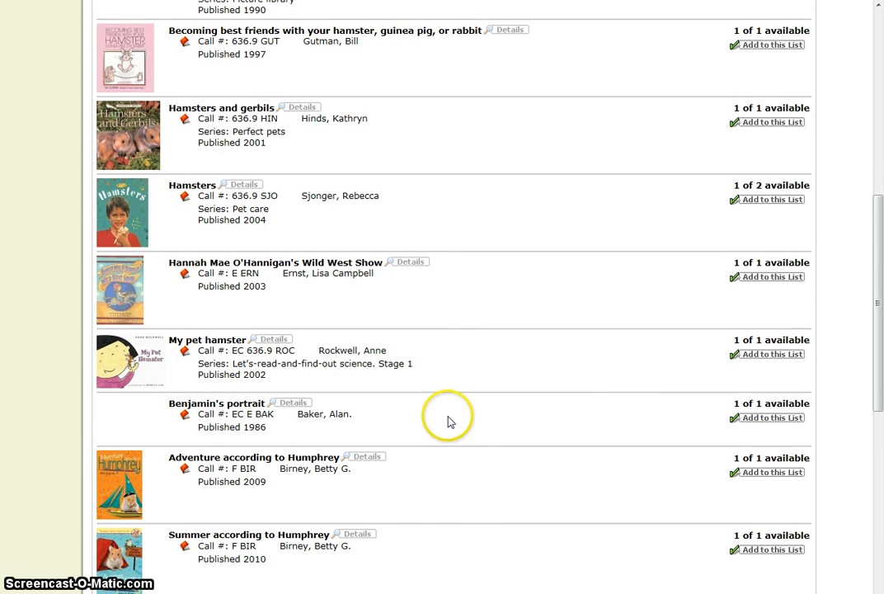
{"action": "mouse_move", "coordinate": [841, 449]}
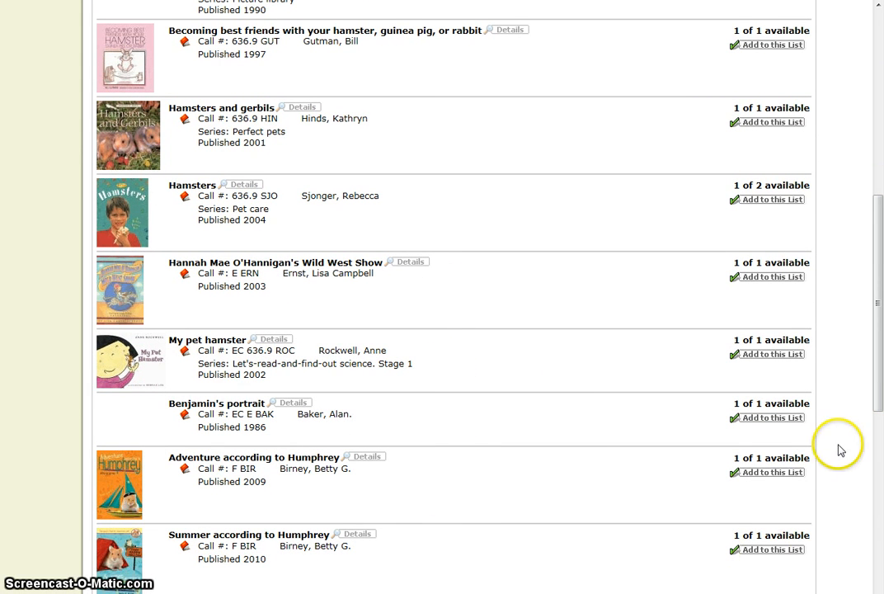
{"action": "scroll", "scroll_direction": "up", "scroll_amount": 3}
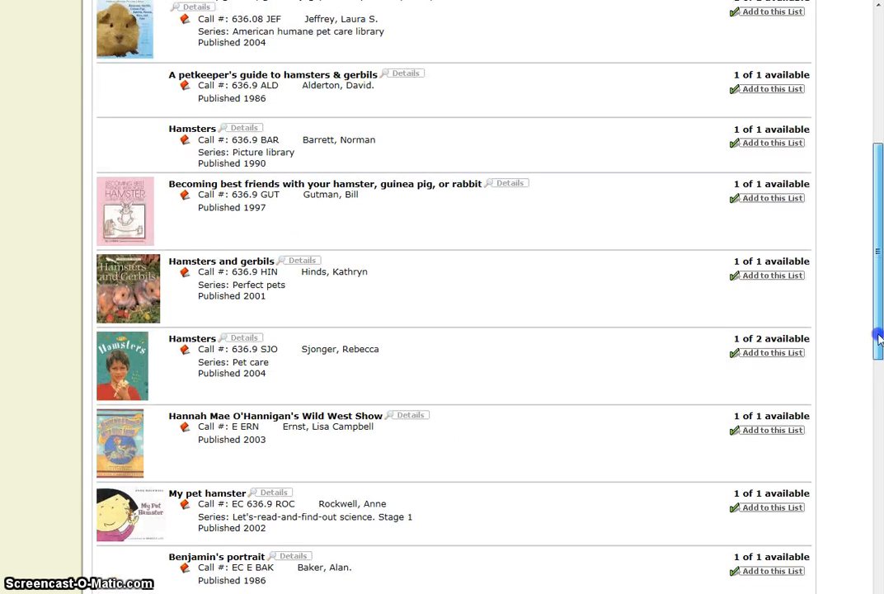
{"action": "scroll", "scroll_direction": "up", "scroll_amount": 3}
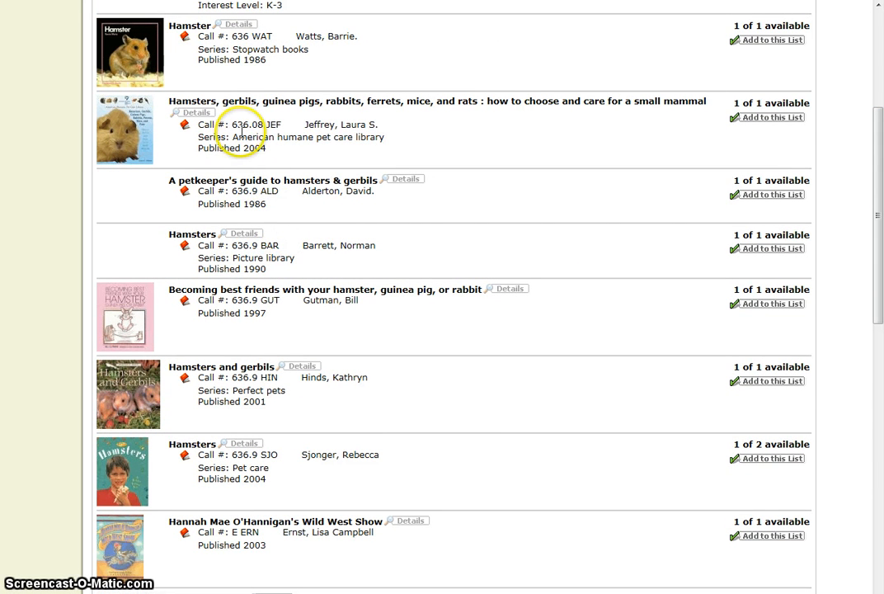
{"action": "mouse_move", "coordinate": [311, 332]}
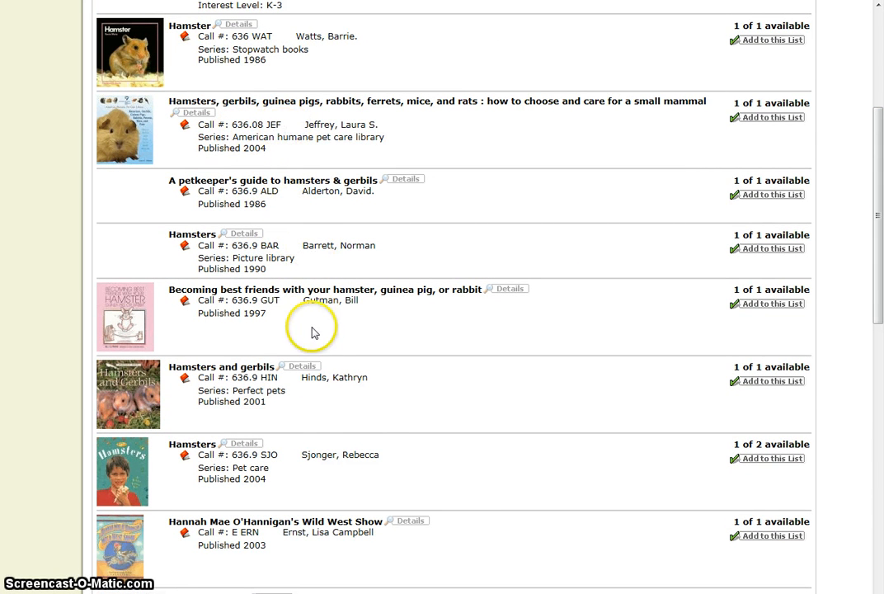
{"action": "mouse_move", "coordinate": [267, 534]}
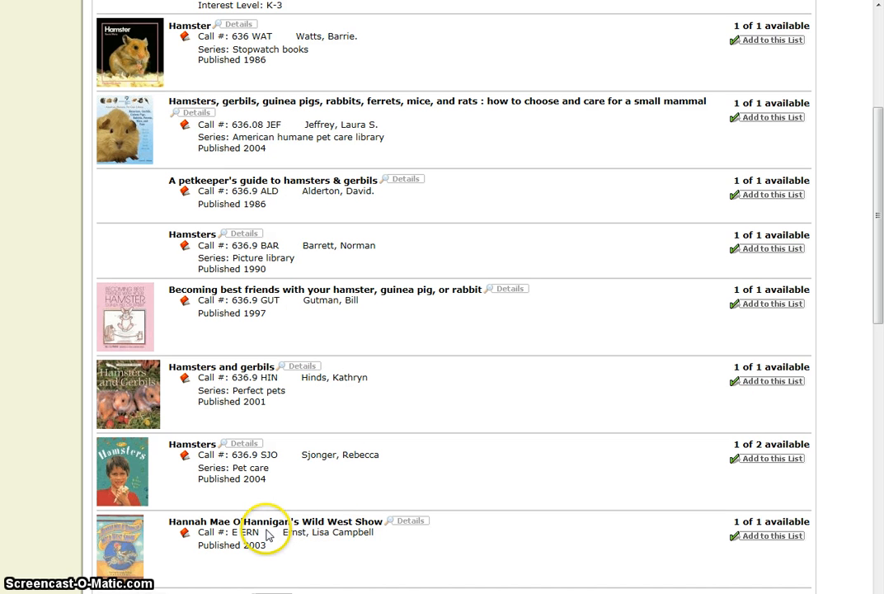
{"action": "mouse_move", "coordinate": [647, 372]}
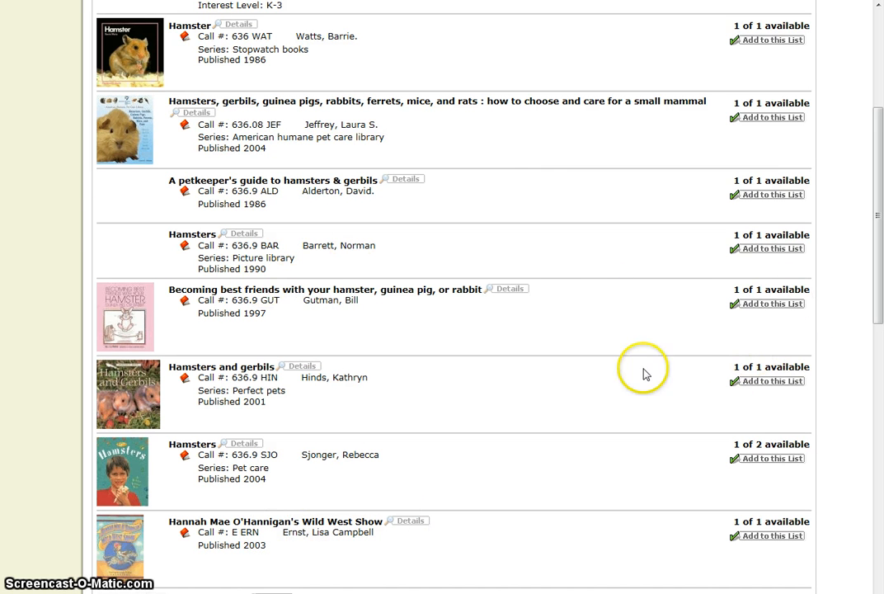
{"action": "mouse_move", "coordinate": [874, 323]}
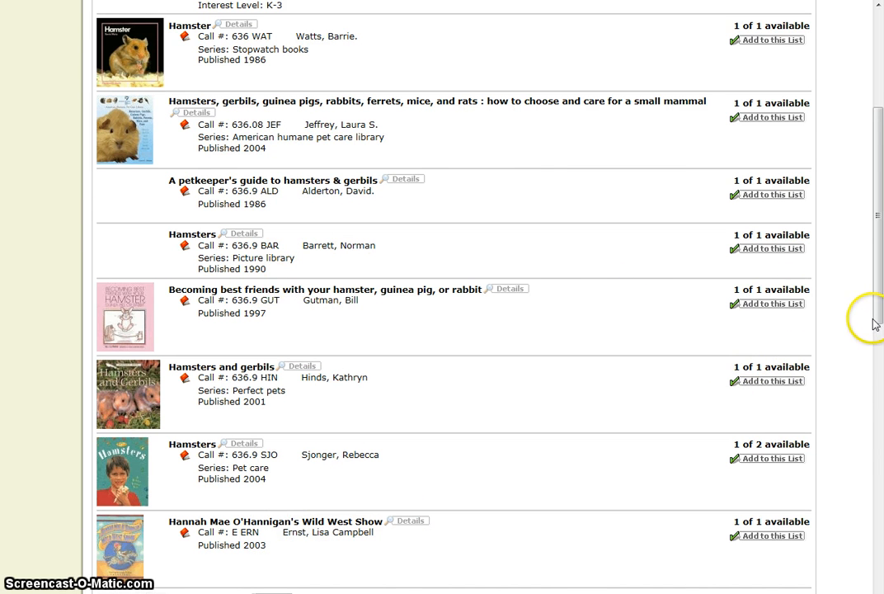
{"action": "scroll", "scroll_direction": "down", "scroll_amount": 3}
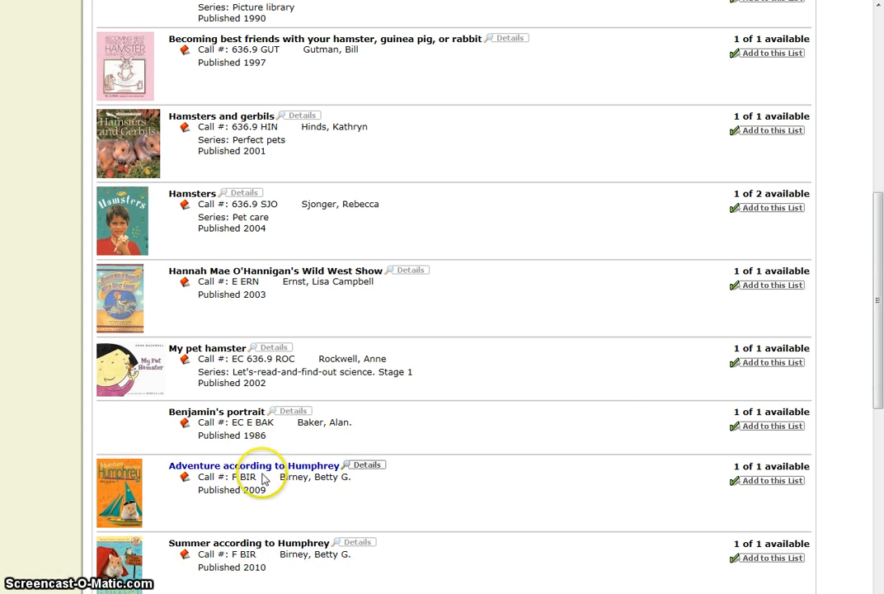
{"action": "mouse_move", "coordinate": [415, 492]}
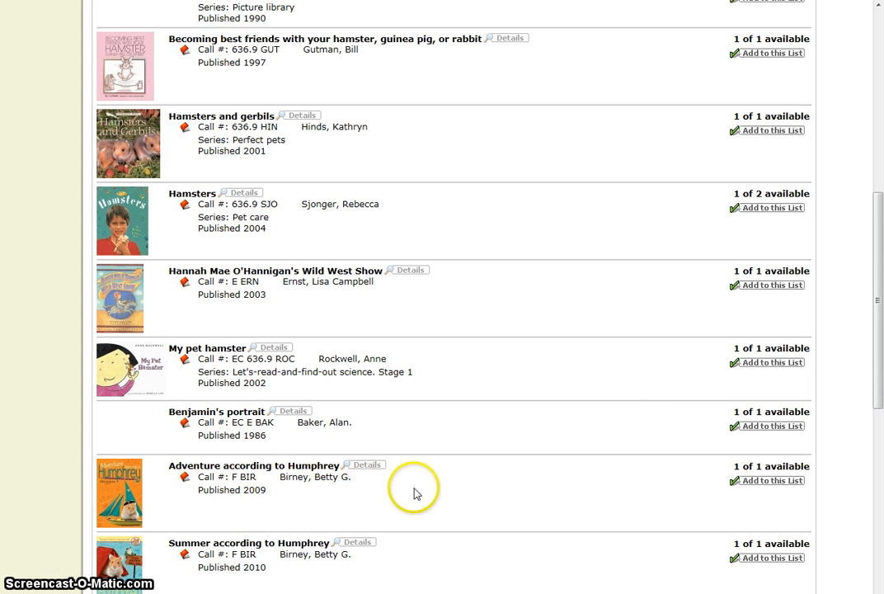
{"action": "mouse_move", "coordinate": [875, 369]}
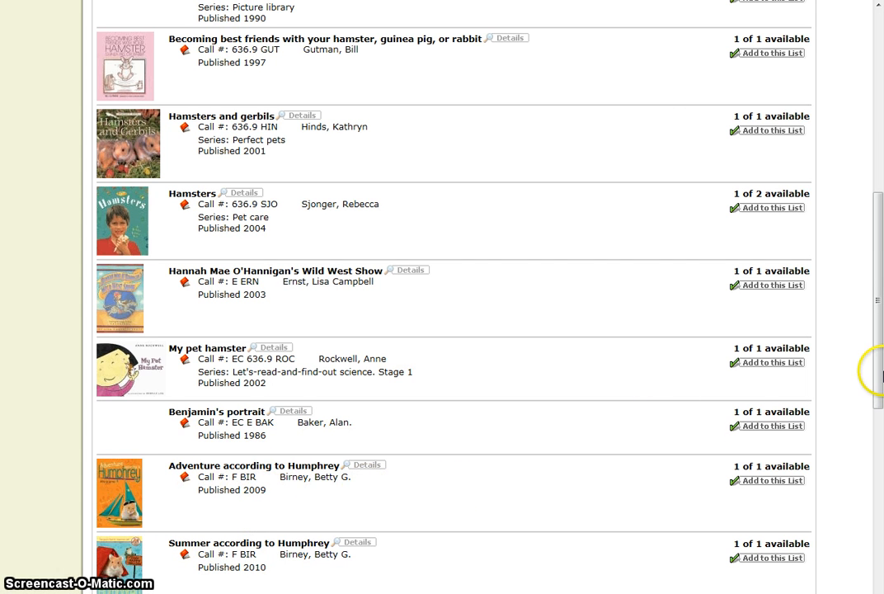
{"action": "scroll", "scroll_direction": "up", "scroll_amount": 3}
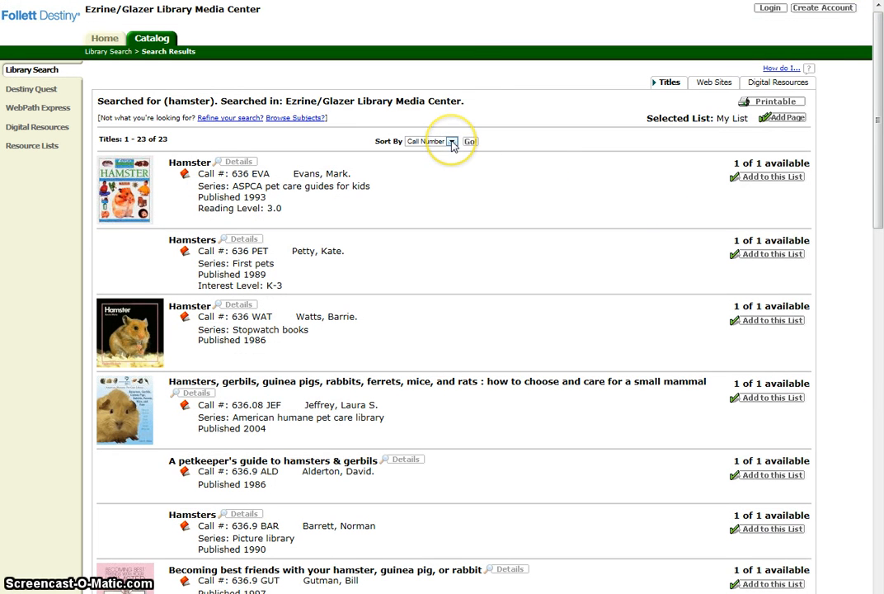
Step: Sort the 23 hamster results by Title and look through the reordered list
{"action": "left_click", "coordinate": [431, 140]}
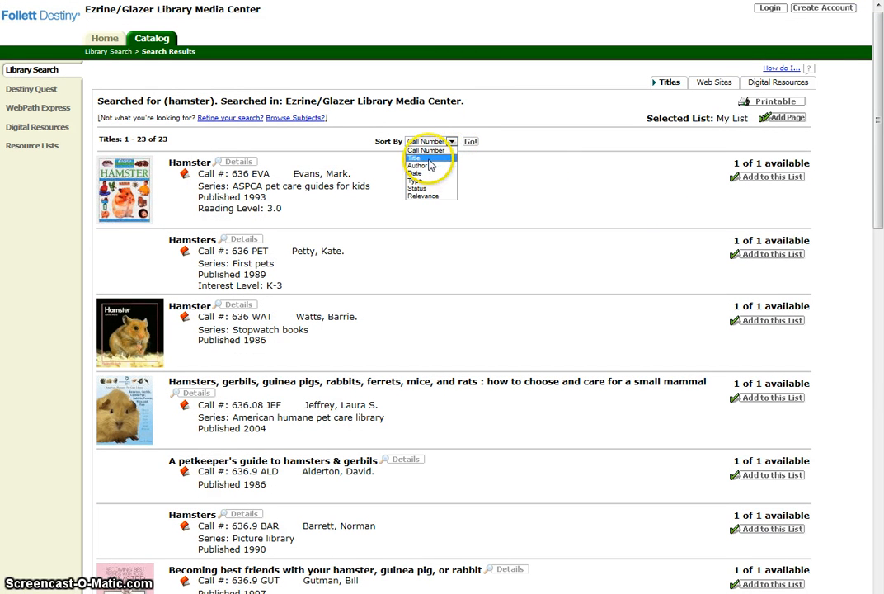
{"action": "left_click", "coordinate": [421, 159]}
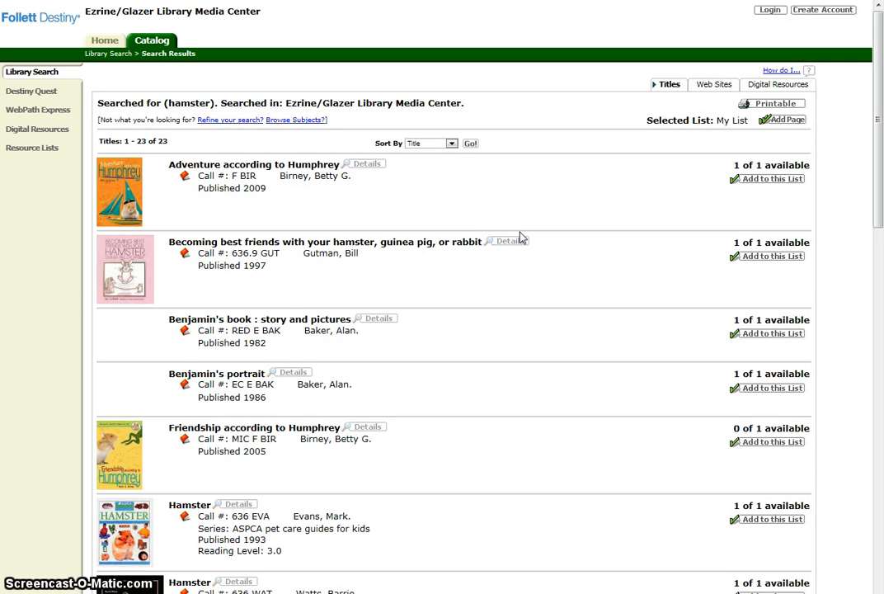
{"action": "mouse_move", "coordinate": [752, 206]}
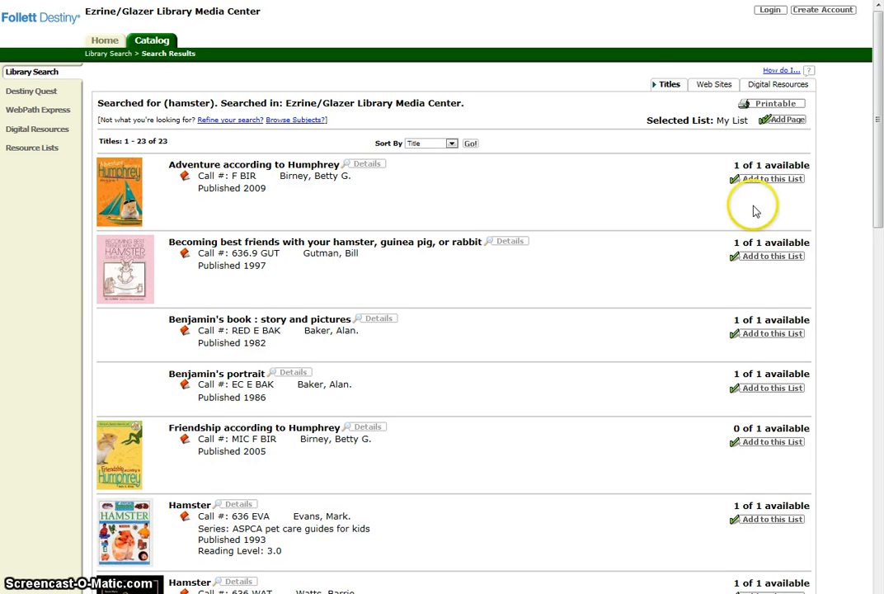
{"action": "mouse_move", "coordinate": [877, 208]}
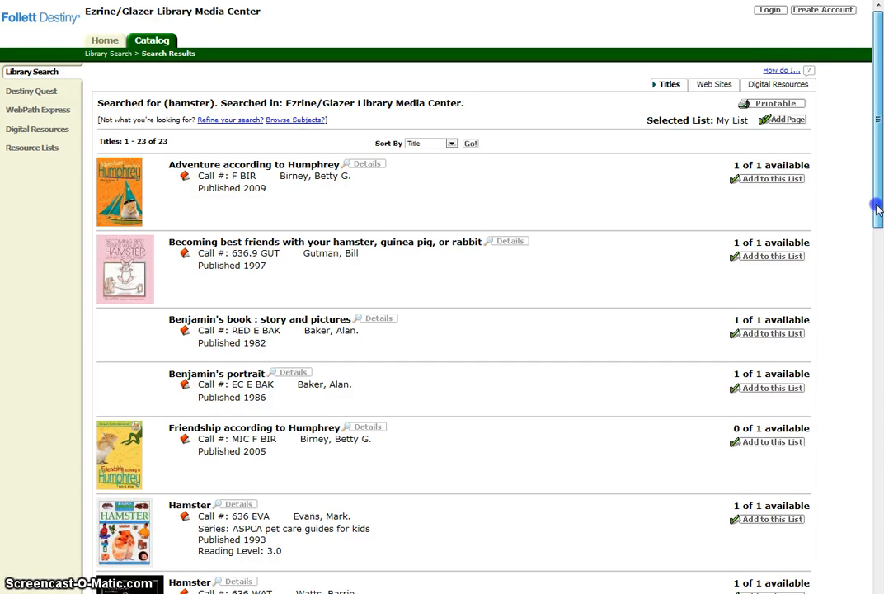
{"action": "scroll", "scroll_direction": "down", "scroll_amount": 3}
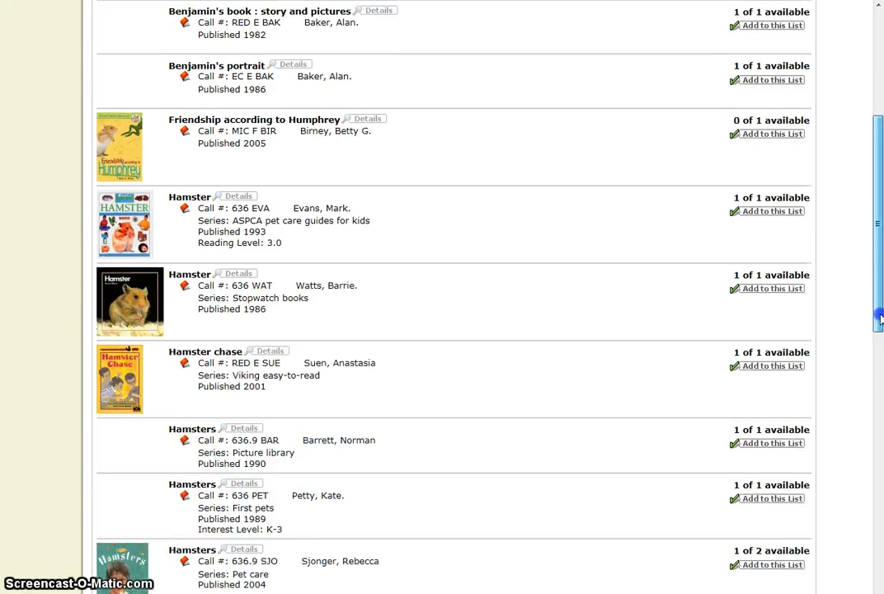
{"action": "scroll", "scroll_direction": "down", "scroll_amount": 3}
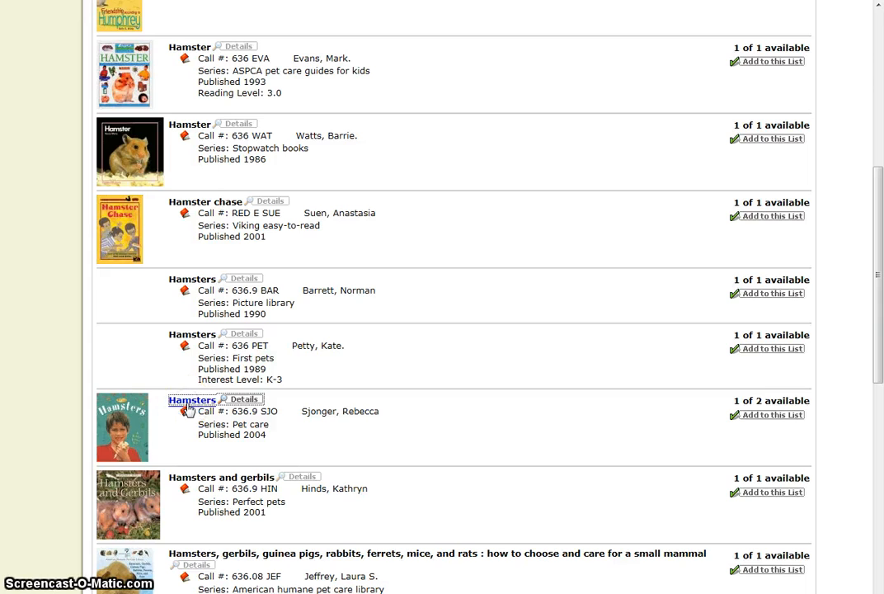
Step: View the Title Details for Sjonger's 'Hamsters' (Pet care series, 636.9 SJO)
{"action": "left_click", "coordinate": [191, 401]}
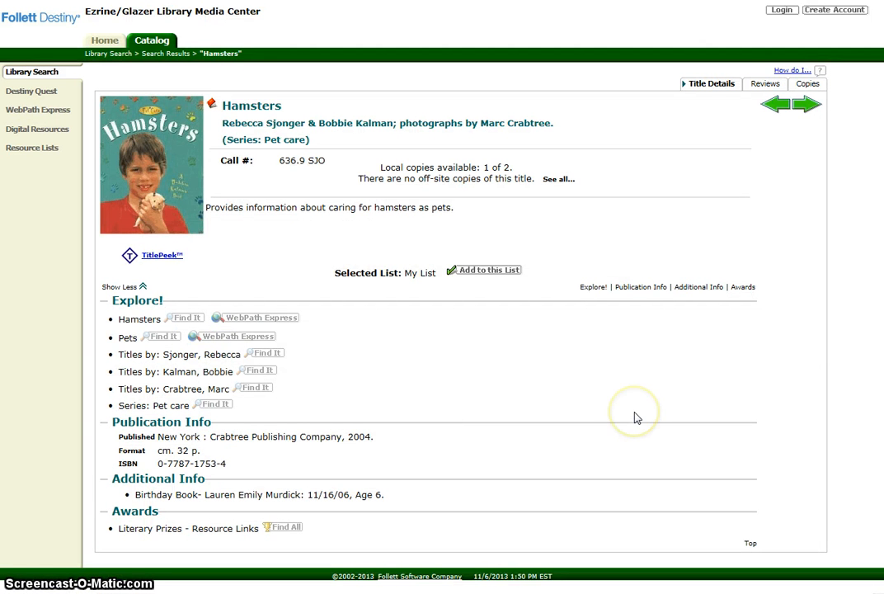
{"action": "mouse_move", "coordinate": [635, 416]}
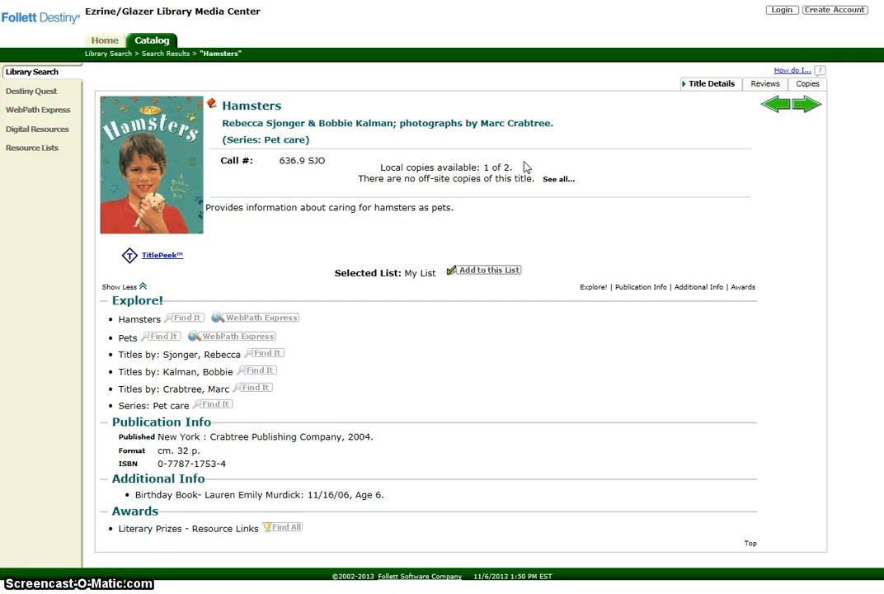
{"action": "mouse_move", "coordinate": [482, 213]}
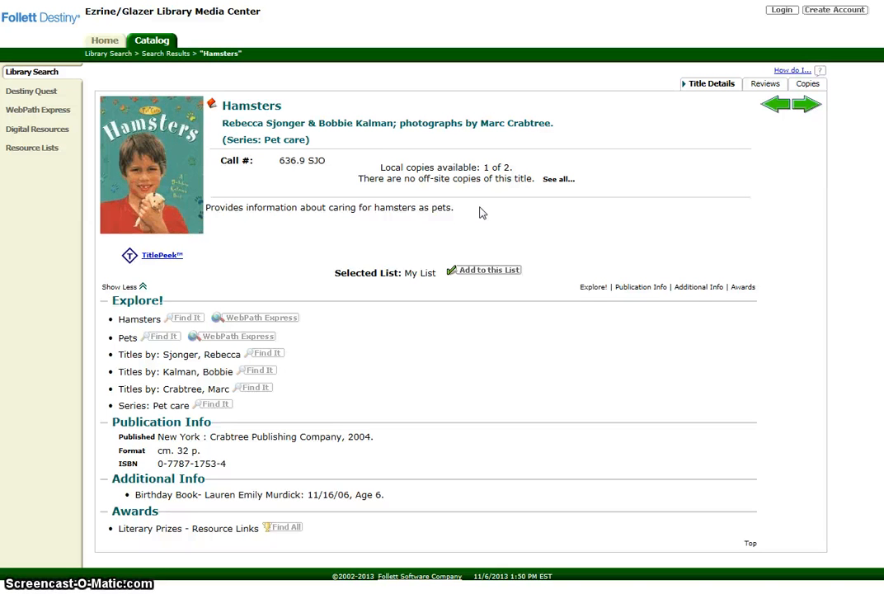
{"action": "mouse_move", "coordinate": [396, 436]}
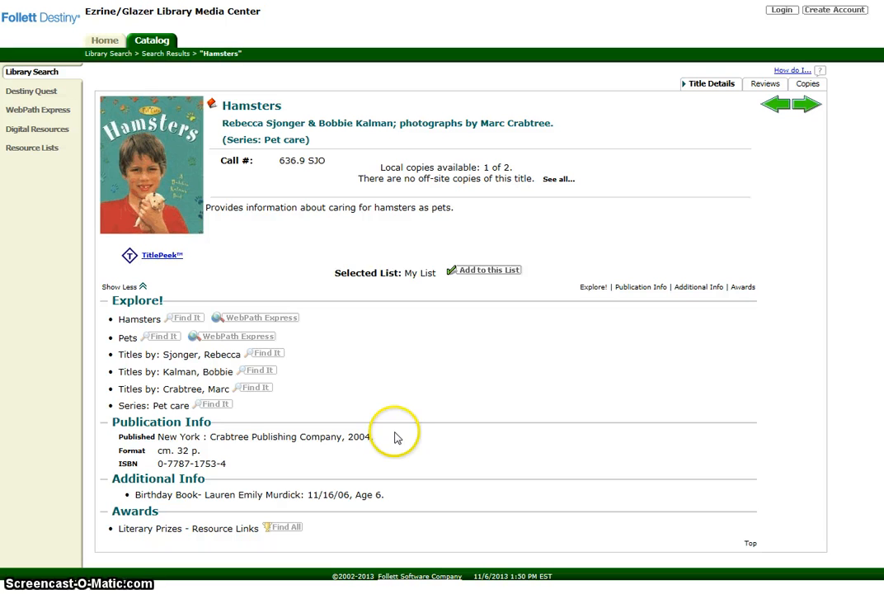
{"action": "mouse_move", "coordinate": [218, 426]}
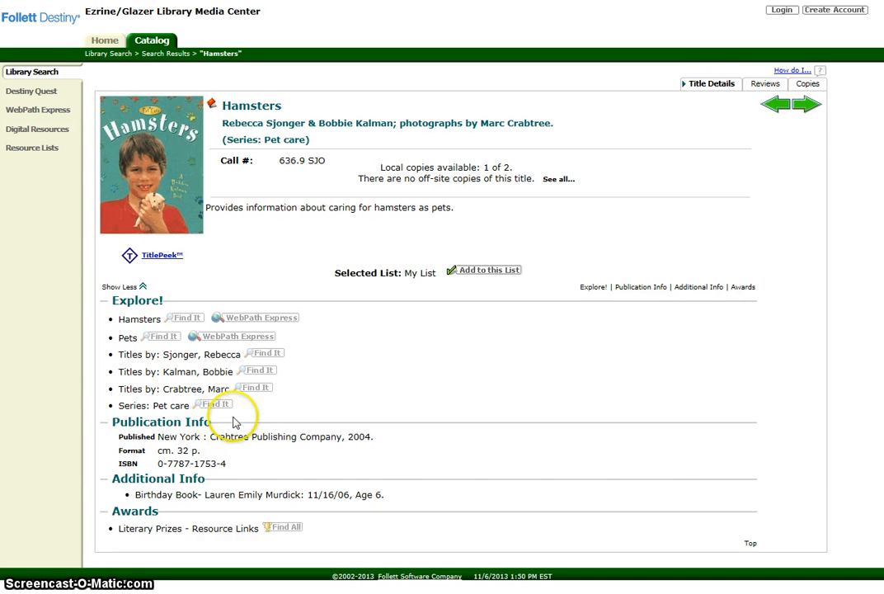
{"action": "mouse_move", "coordinate": [212, 455]}
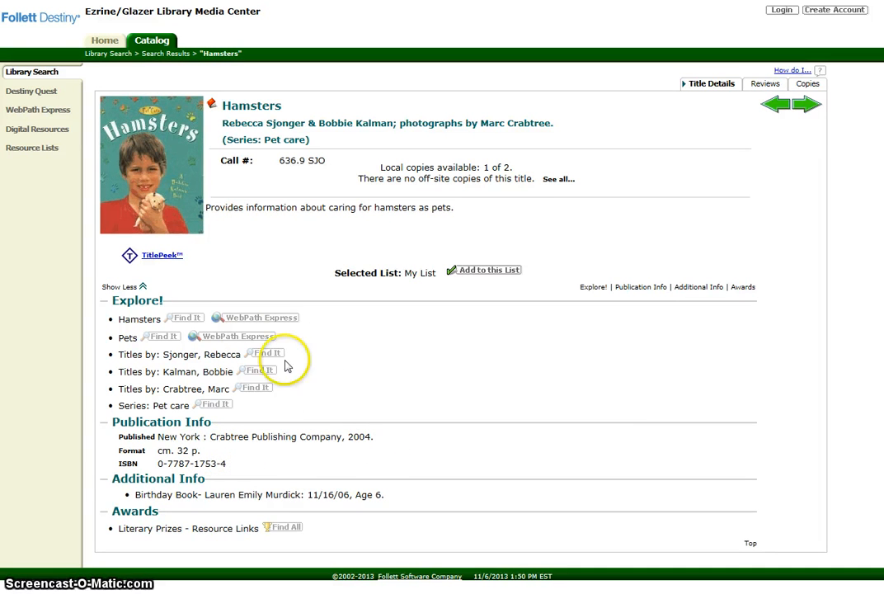
{"action": "mouse_move", "coordinate": [185, 299]}
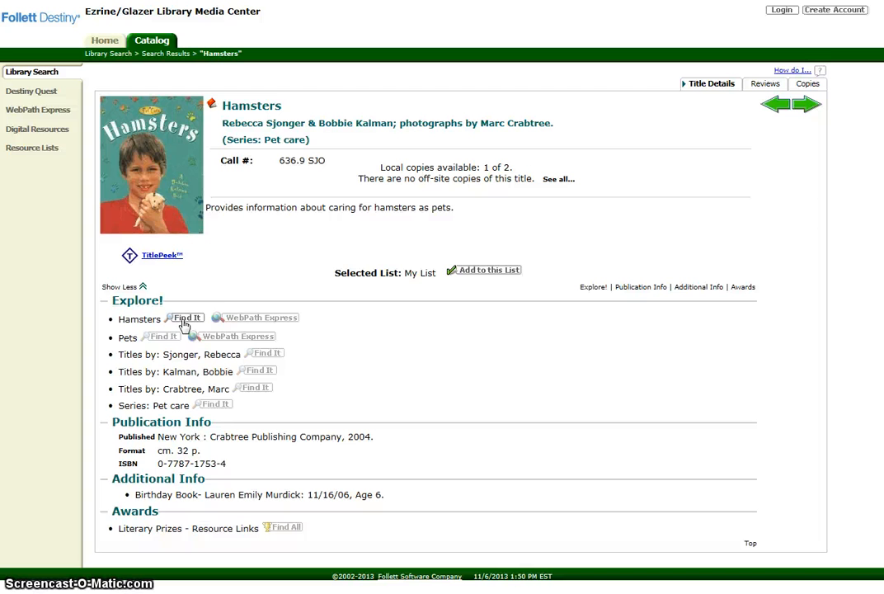
{"action": "mouse_move", "coordinate": [257, 317]}
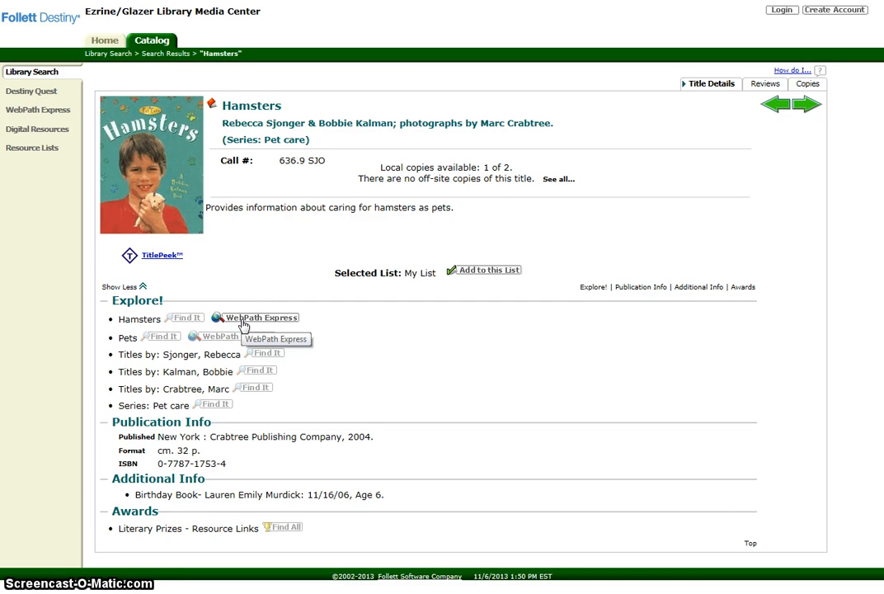
Step: Show the WebPath Express recommended websites for 'Hamsters' from the Explore section
{"action": "left_click", "coordinate": [259, 316]}
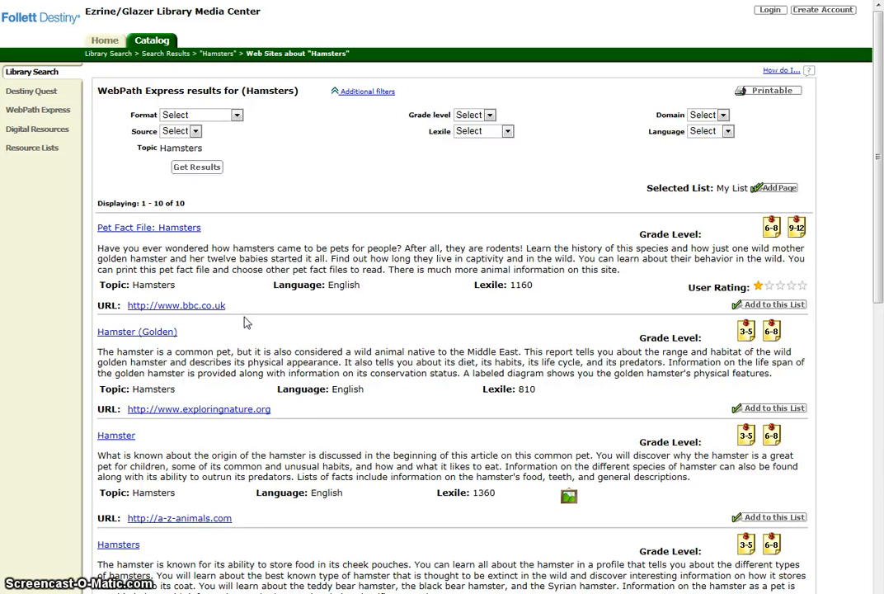
{"action": "mouse_move", "coordinate": [717, 264]}
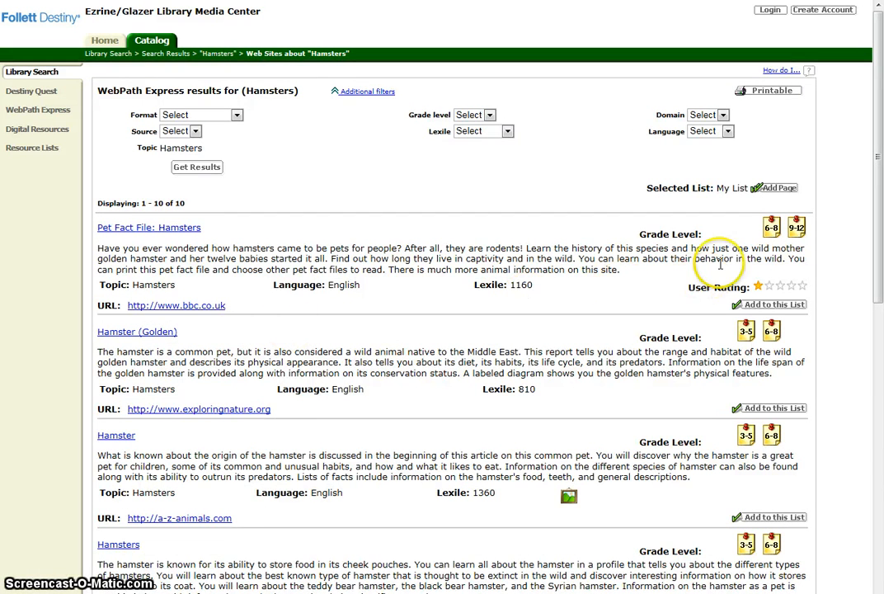
{"action": "mouse_move", "coordinate": [779, 239]}
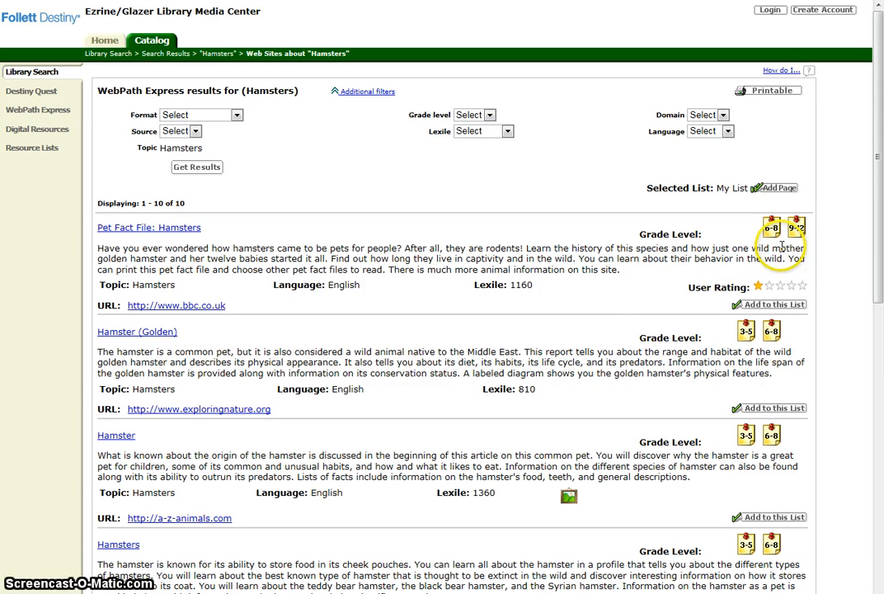
{"action": "mouse_move", "coordinate": [790, 333]}
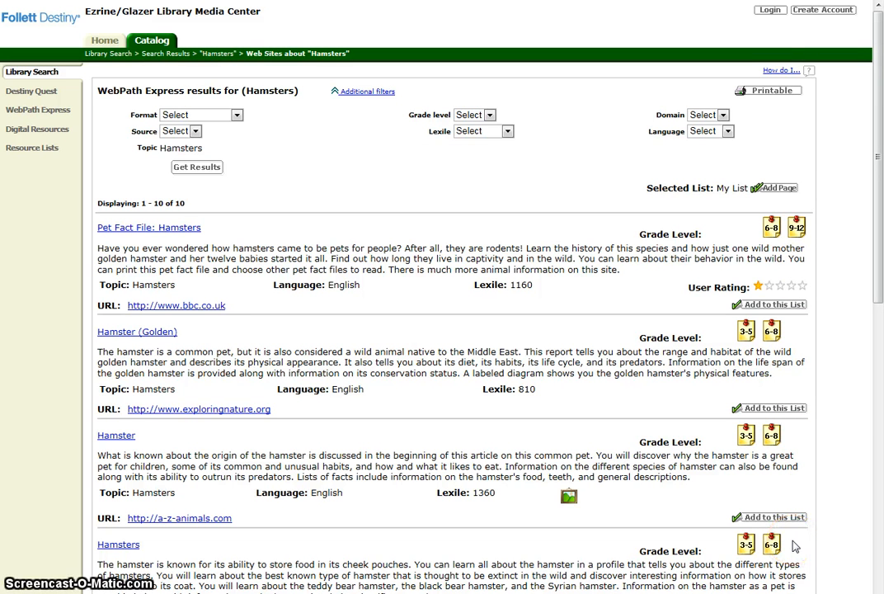
{"action": "mouse_move", "coordinate": [494, 149]}
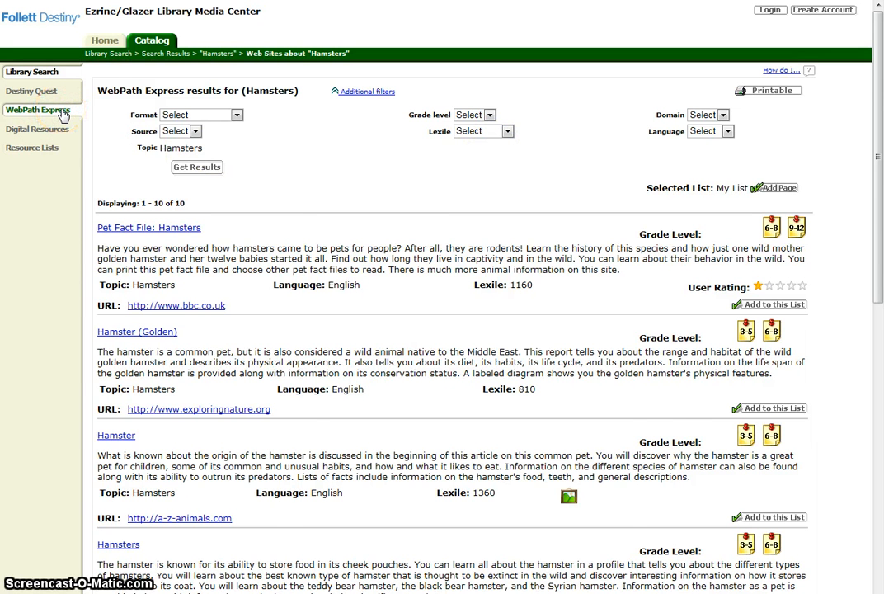
Step: Go to the WebPath Express home page with its November spotlight and subject categories
{"action": "left_click", "coordinate": [38, 109]}
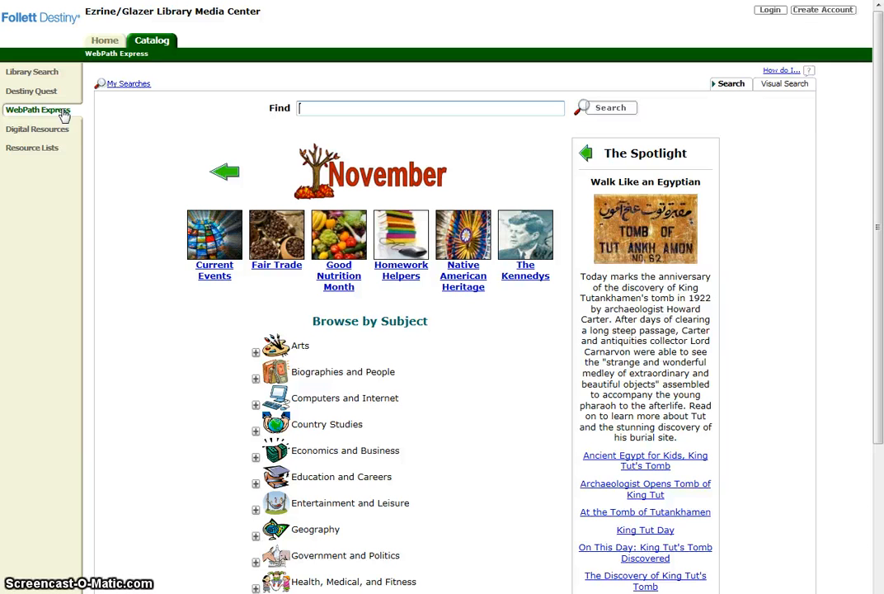
{"action": "mouse_move", "coordinate": [8, 363]}
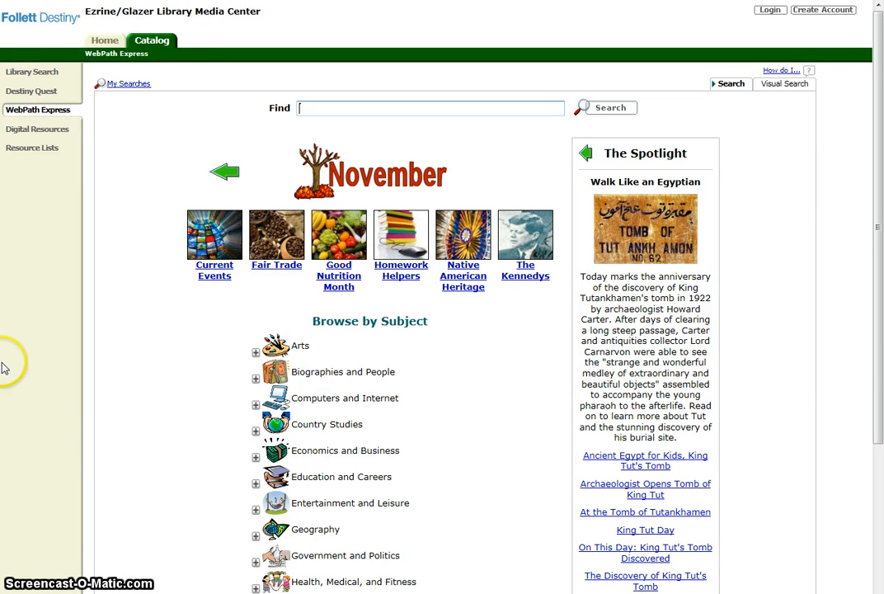